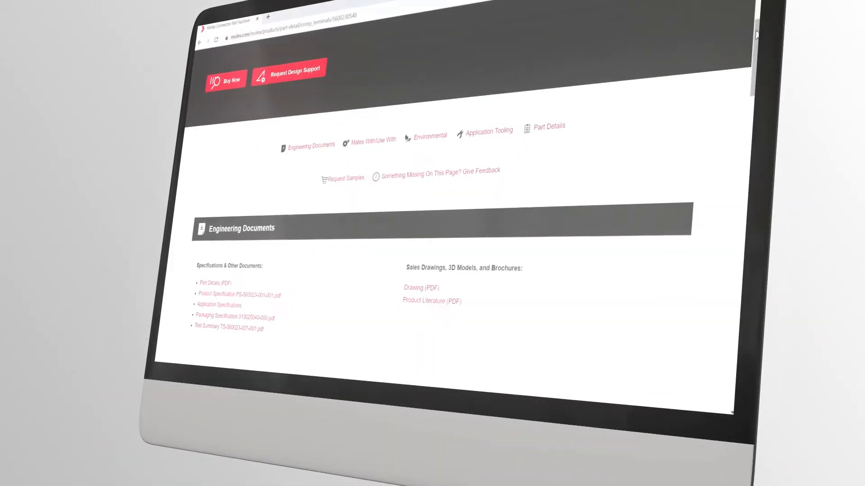
scroll(down, 3)
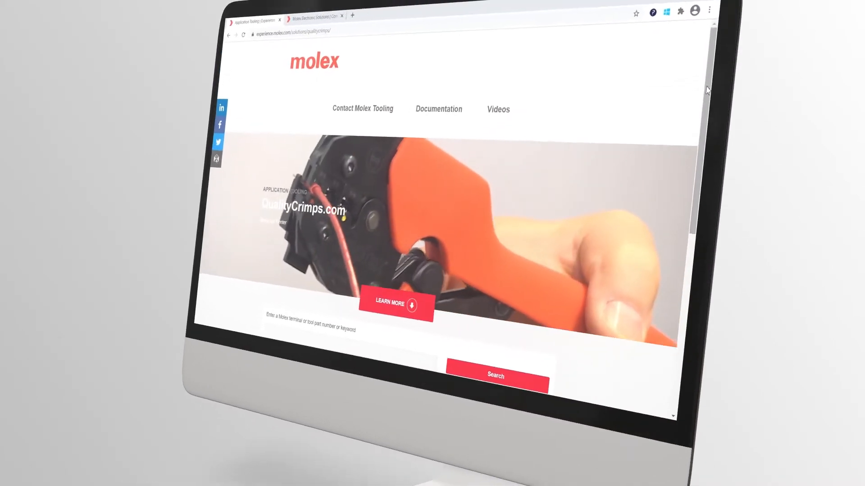
scroll(down, 3)
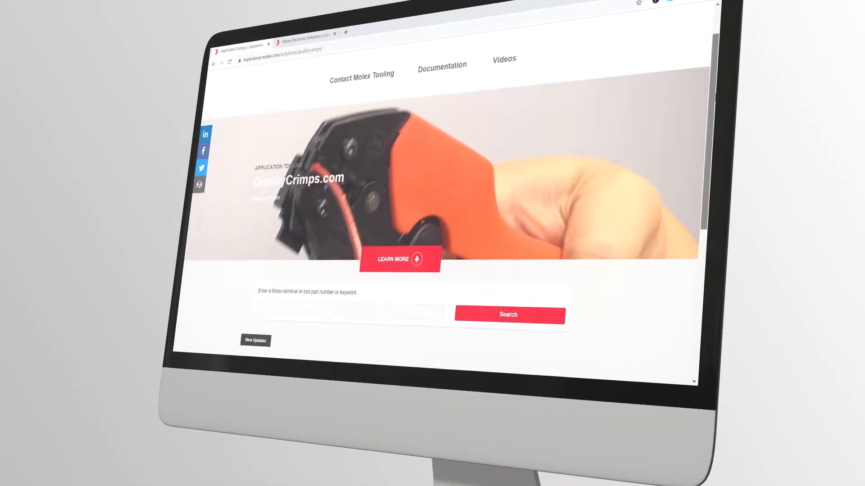
scroll(down, 3)
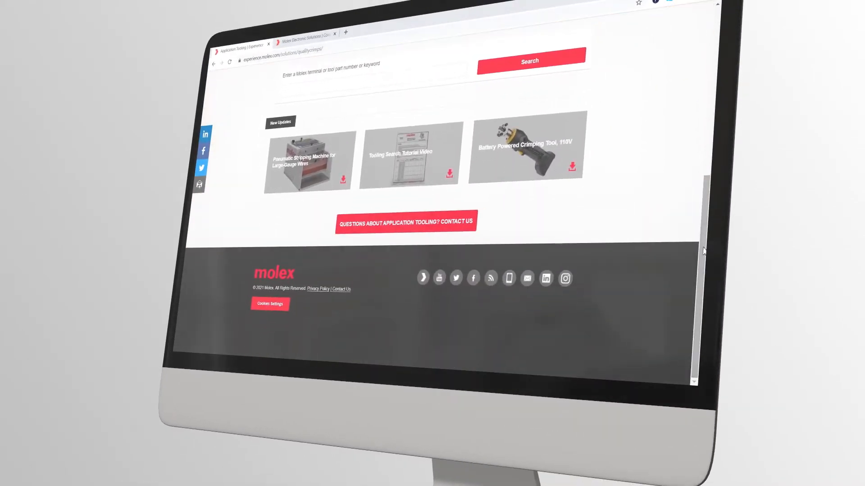